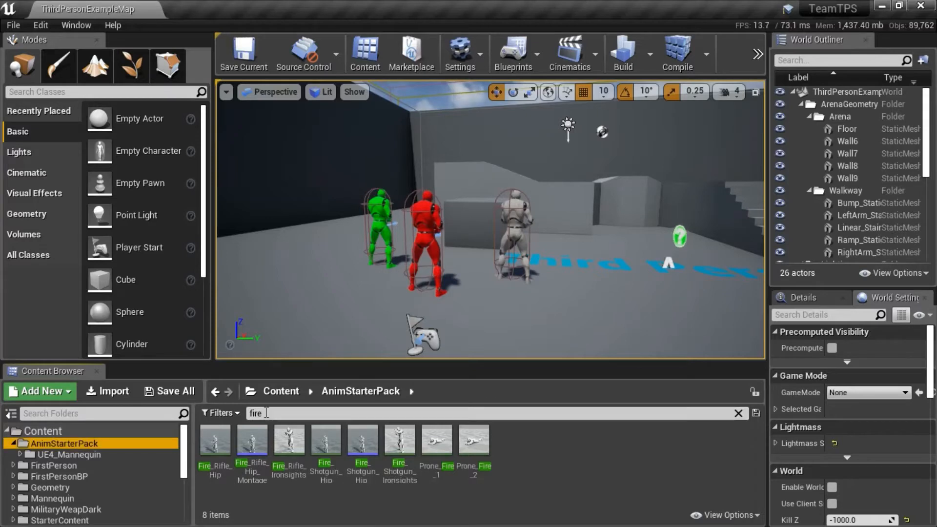
Step: Browse TeamTPS > Characters > Common > Animations and inspect ABP_UE4ASP_HeroTPP's AnimGraph with its Fire_Rifle_Hip slot
{"action": "left_click", "coordinate": [739, 413]}
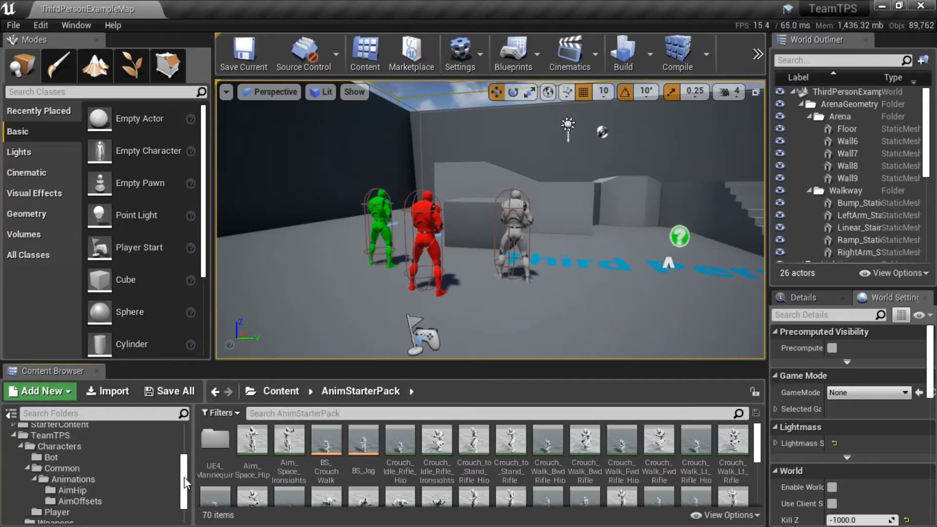
{"action": "left_click", "coordinate": [76, 468]}
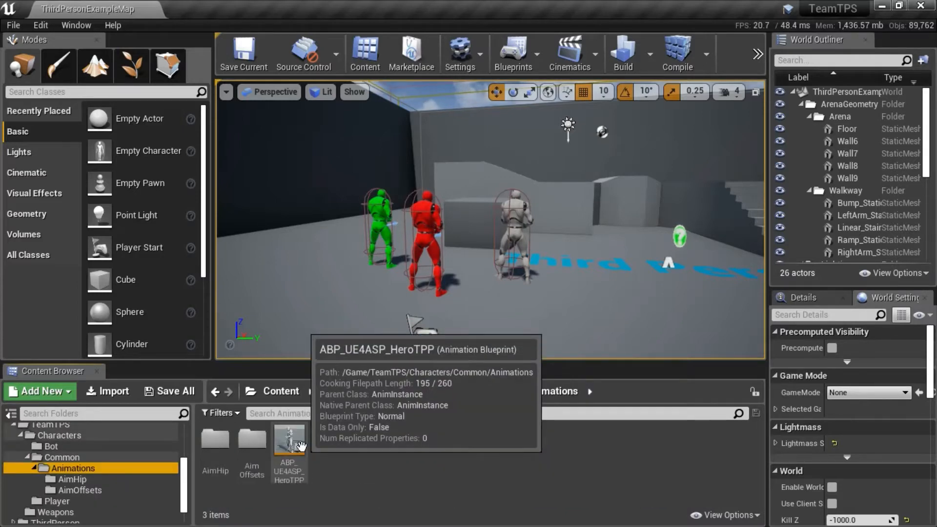
{"action": "double_click", "coordinate": [288, 449]}
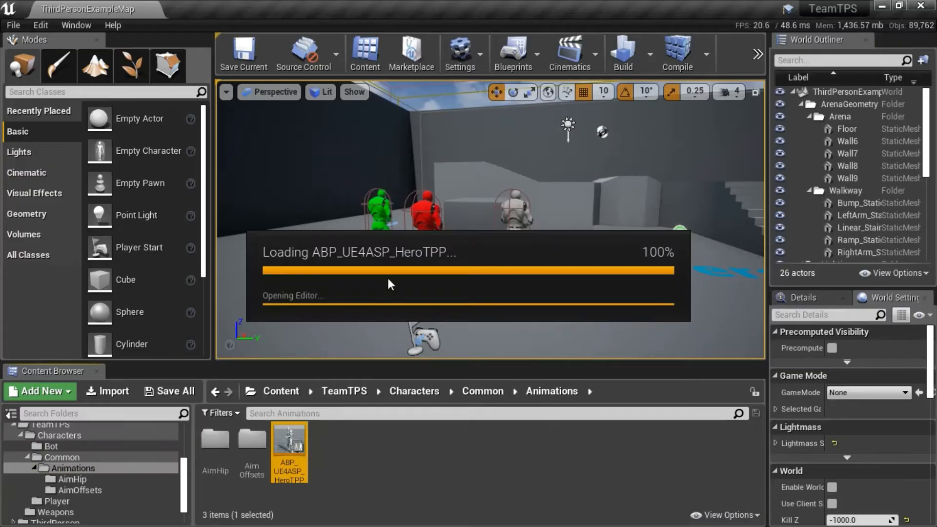
{"action": "double_click", "coordinate": [289, 451]}
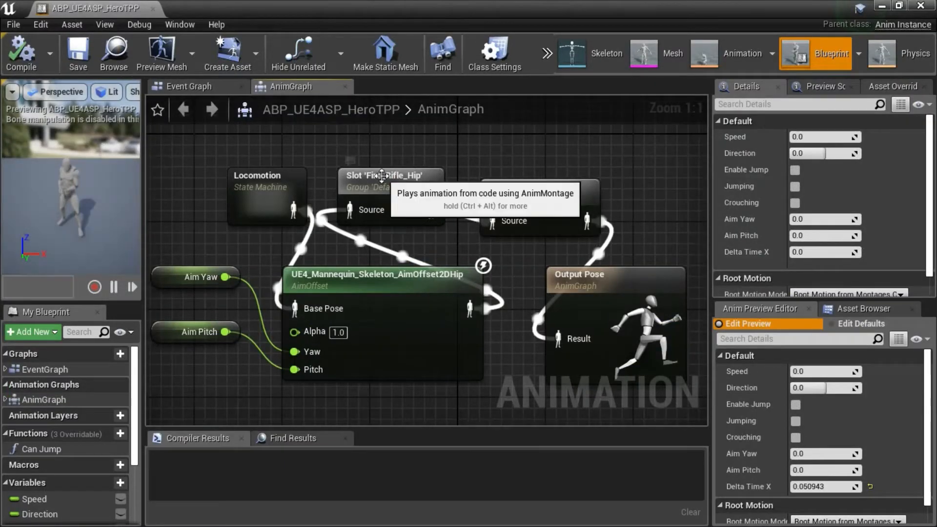
{"action": "left_click", "coordinate": [389, 175]}
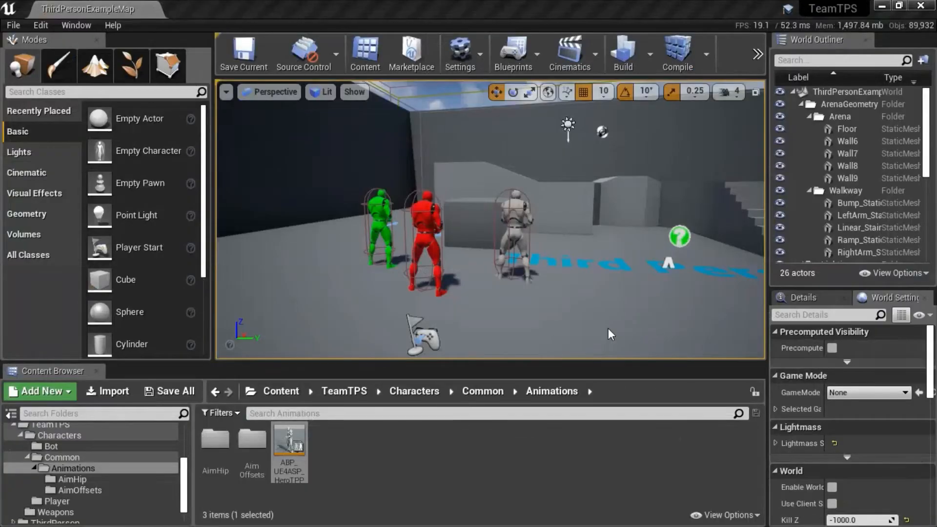
Step: Inspect BP_PlayerCharacter's event graph from the Player folder, then load BP_BotBase from the Bot folder
{"action": "left_click", "coordinate": [60, 501]}
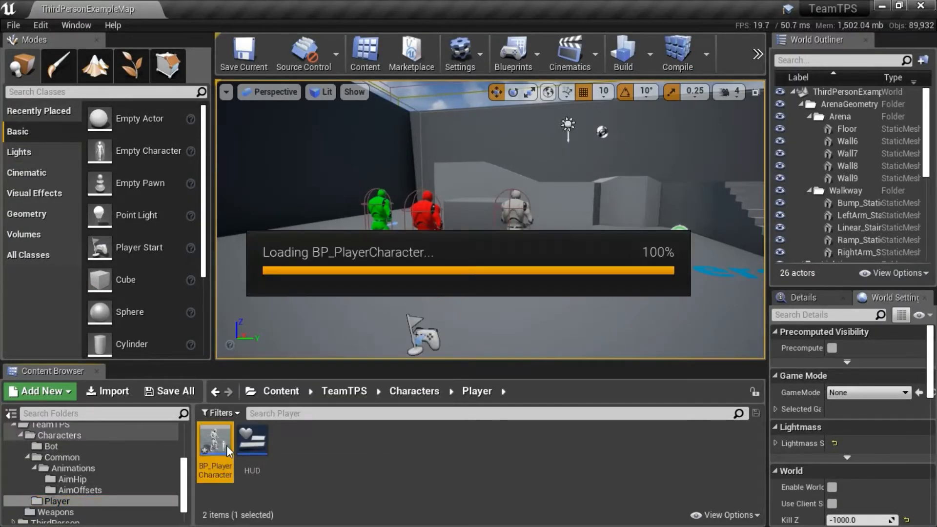
{"action": "double_click", "coordinate": [214, 450]}
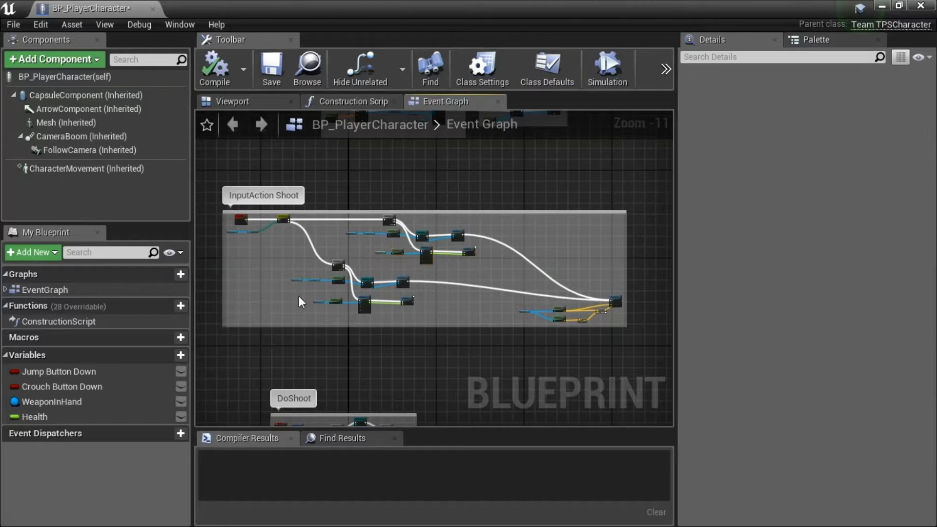
{"action": "mouse_move", "coordinate": [427, 323]}
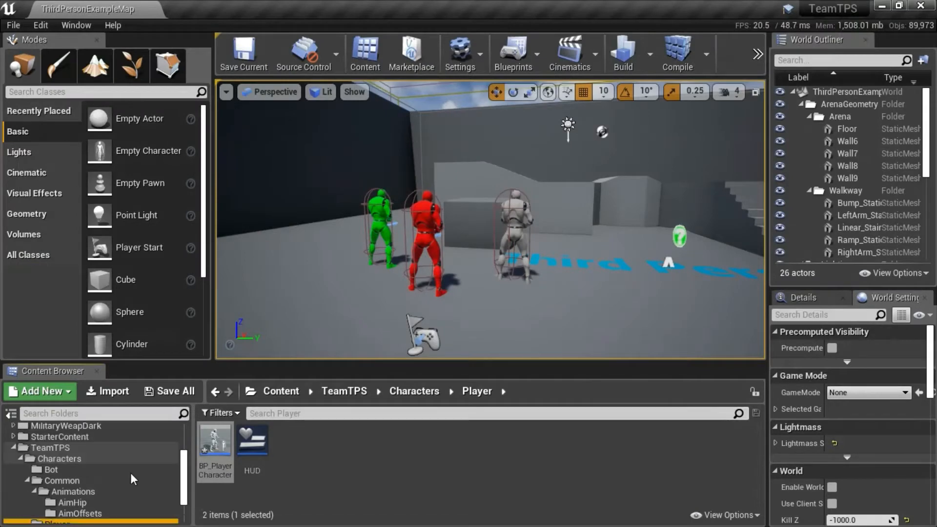
{"action": "left_click", "coordinate": [52, 469]}
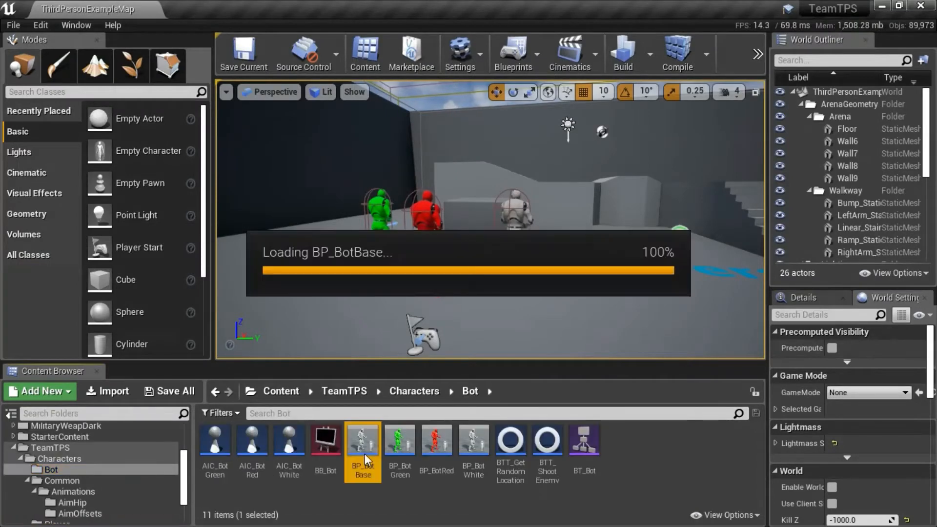
{"action": "double_click", "coordinate": [362, 446]}
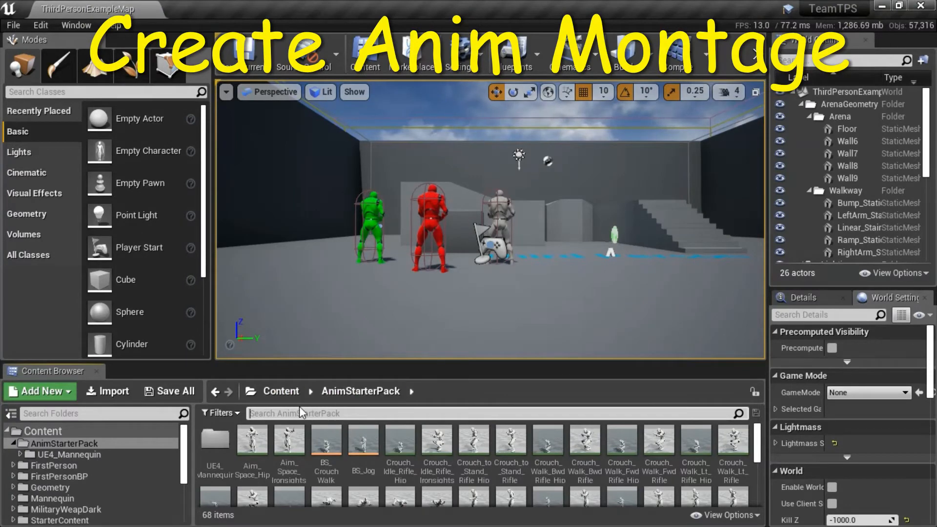
Step: Filter AnimStarterPack by 'fire' and create AnimMontages from Fire_Rifle_Hip and Fire_Shotgun_Hip
{"action": "type", "text": "fire"}
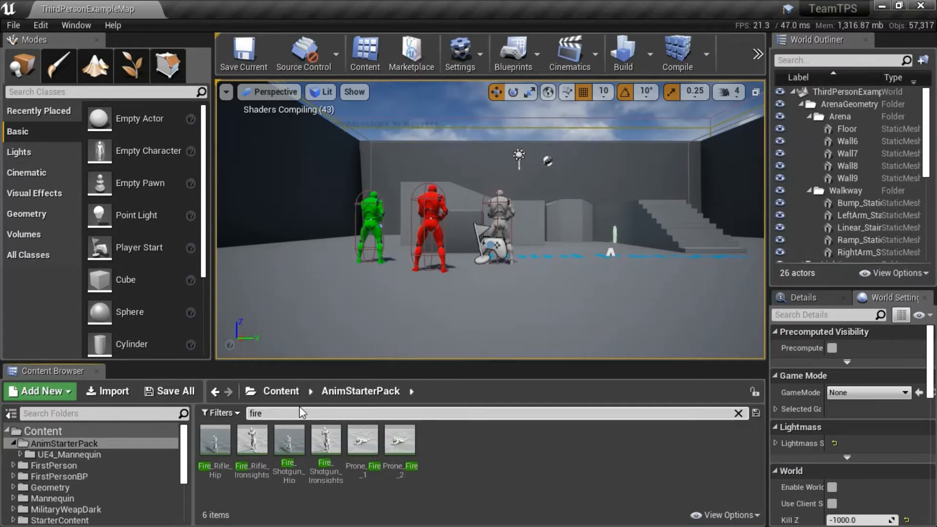
{"action": "mouse_move", "coordinate": [213, 441]}
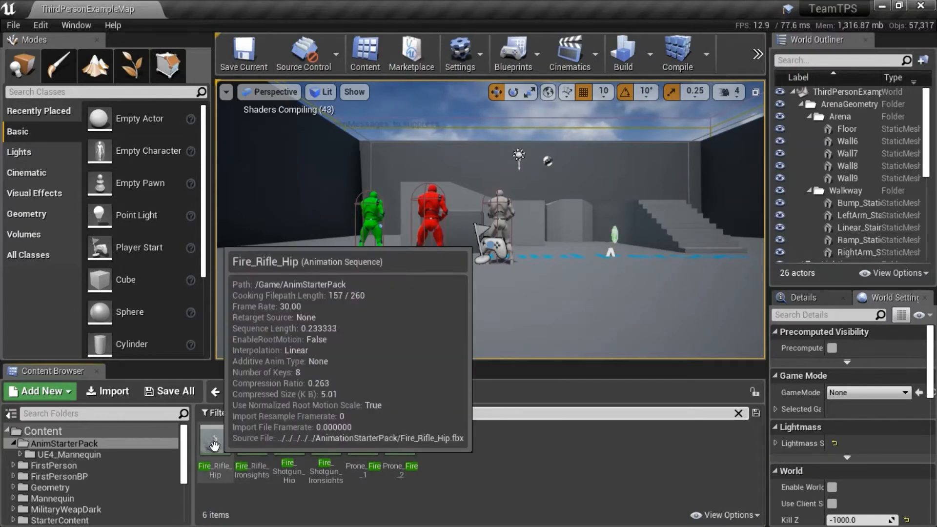
{"action": "right_click", "coordinate": [214, 439]}
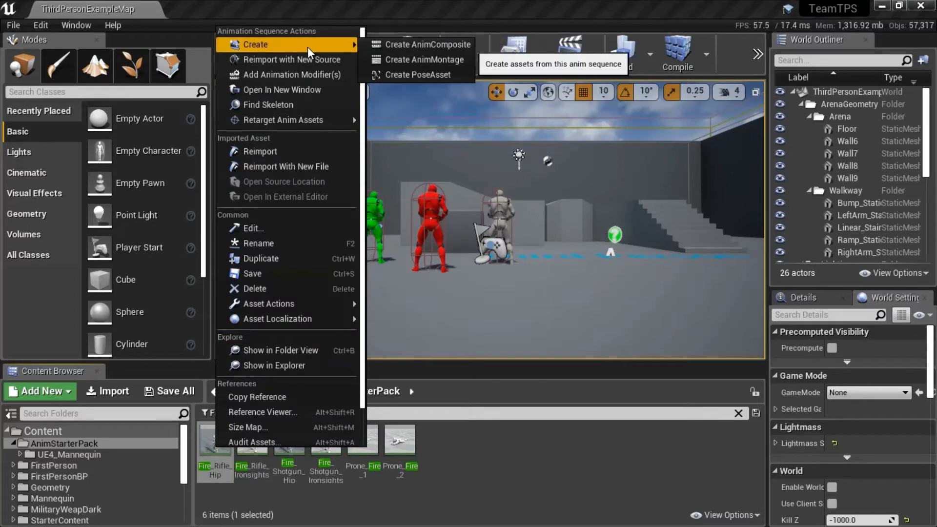
{"action": "mouse_move", "coordinate": [425, 60]}
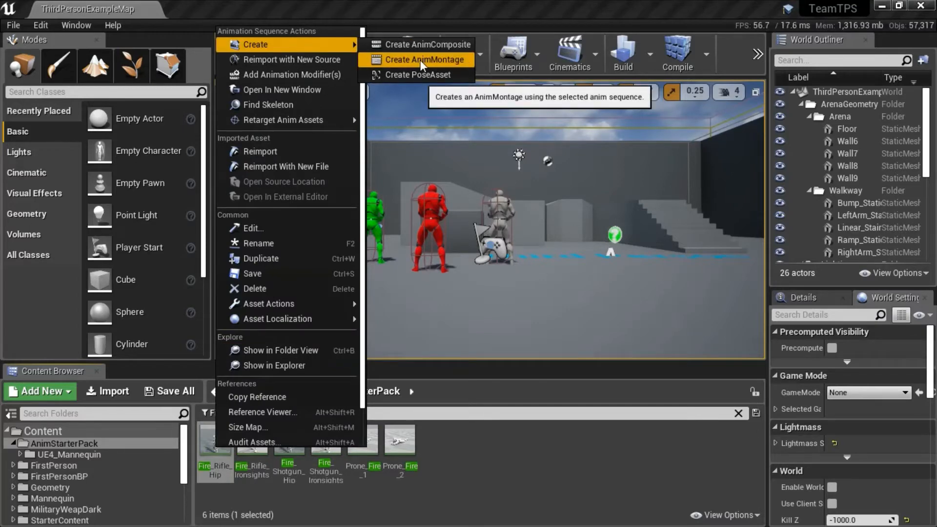
{"action": "left_click", "coordinate": [424, 59]}
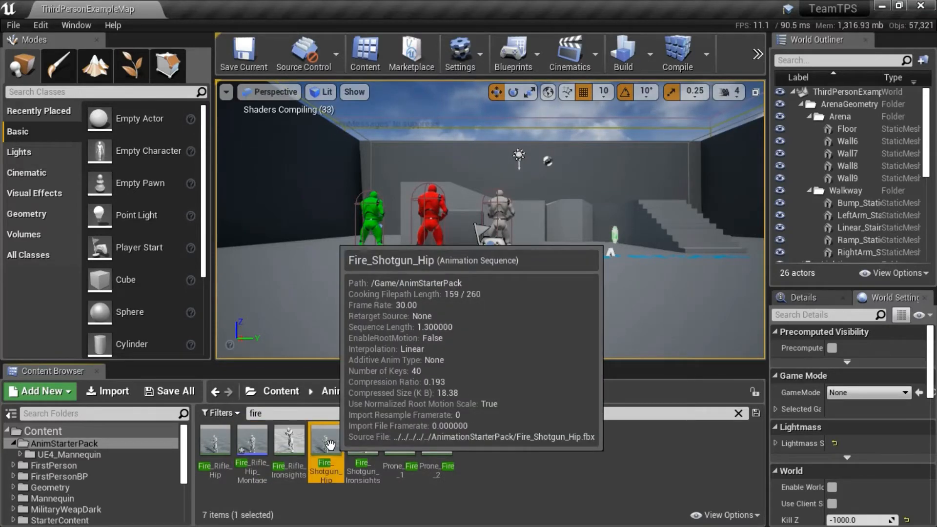
{"action": "right_click", "coordinate": [325, 445]}
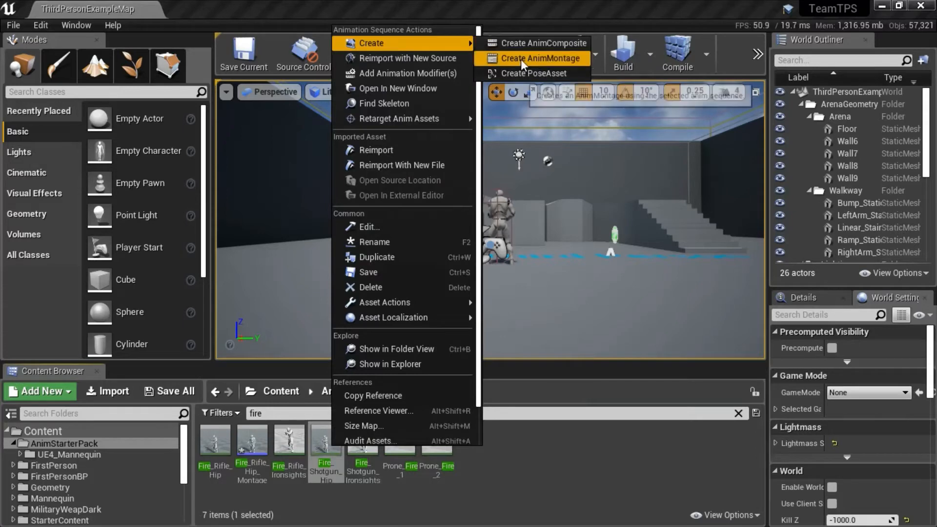
{"action": "left_click", "coordinate": [541, 58]}
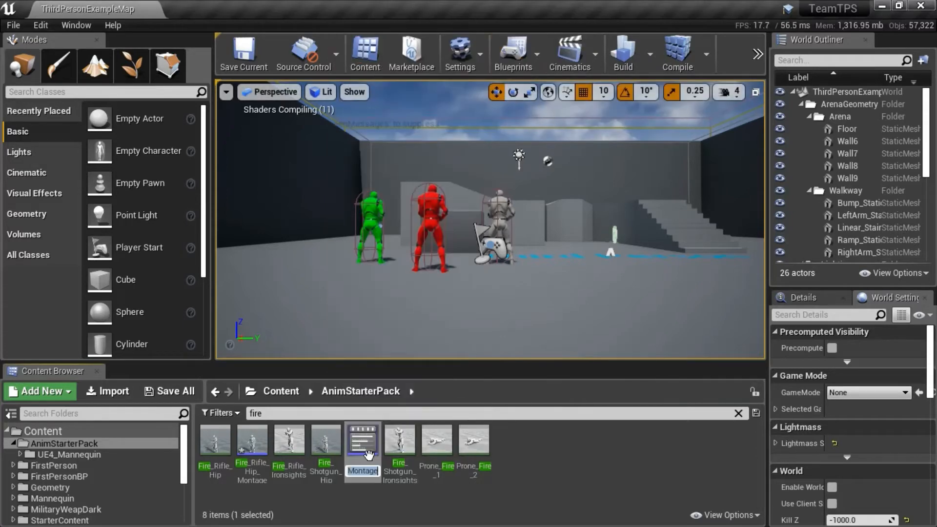
{"action": "left_click", "coordinate": [361, 441]}
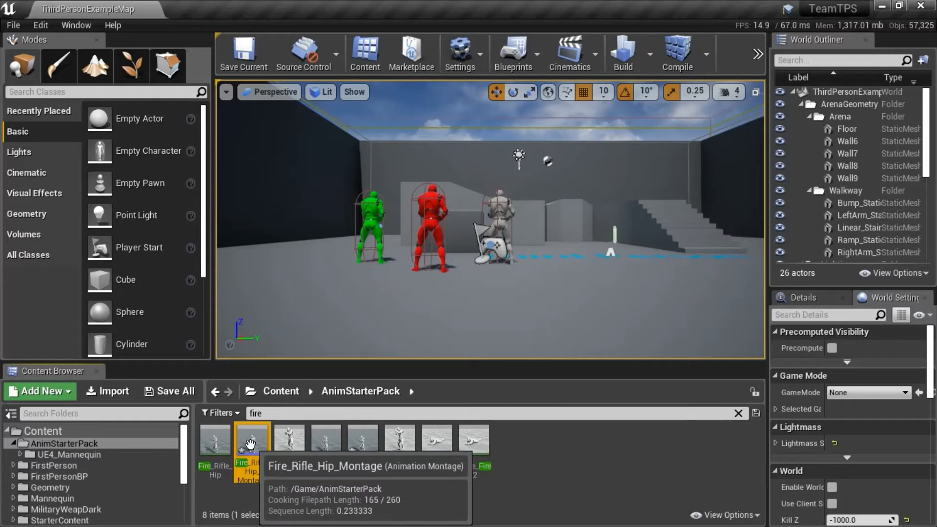
{"action": "mouse_move", "coordinate": [318, 503]}
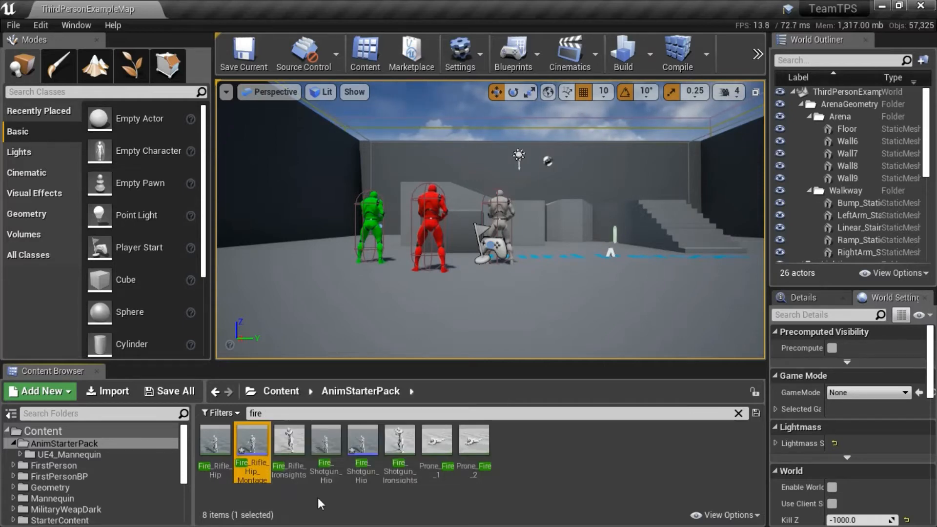
{"action": "mouse_move", "coordinate": [361, 445]}
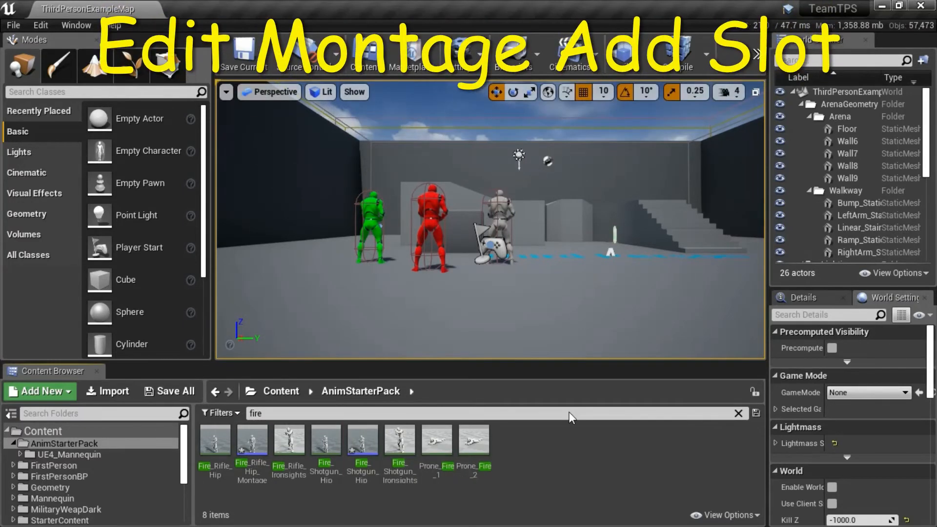
{"action": "mouse_move", "coordinate": [251, 442]}
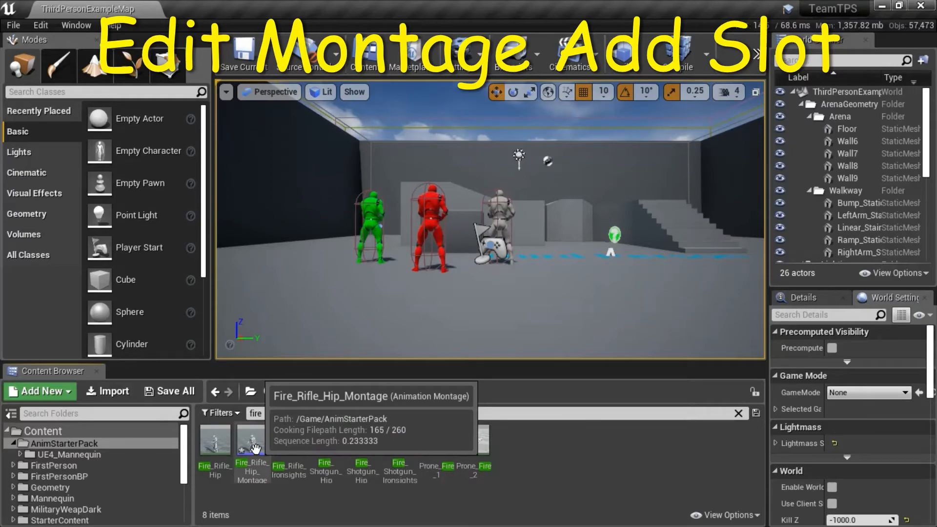
Step: In Fire_Rifle_Hip_Montage, add a Fire_Rifle_Hip slot via Anim Slot Manager and assign it to the track
{"action": "double_click", "coordinate": [251, 442]}
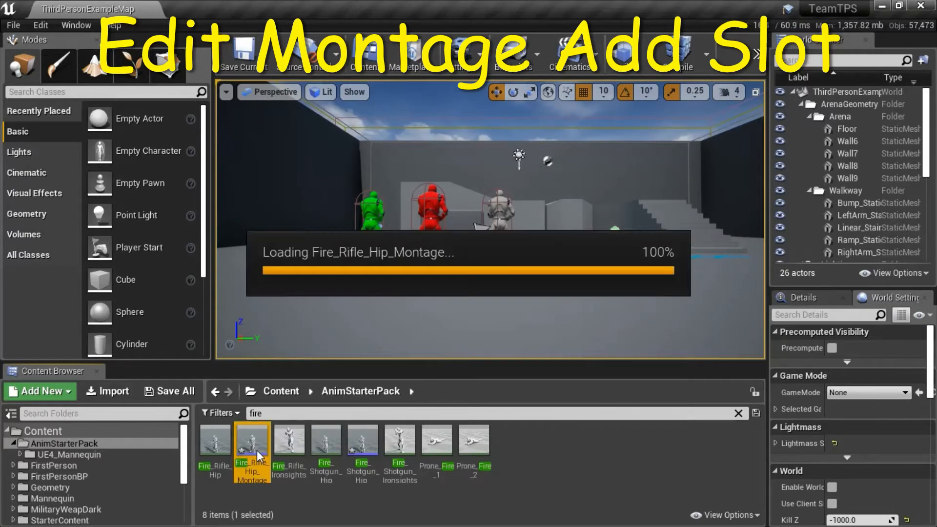
{"action": "double_click", "coordinate": [252, 443]}
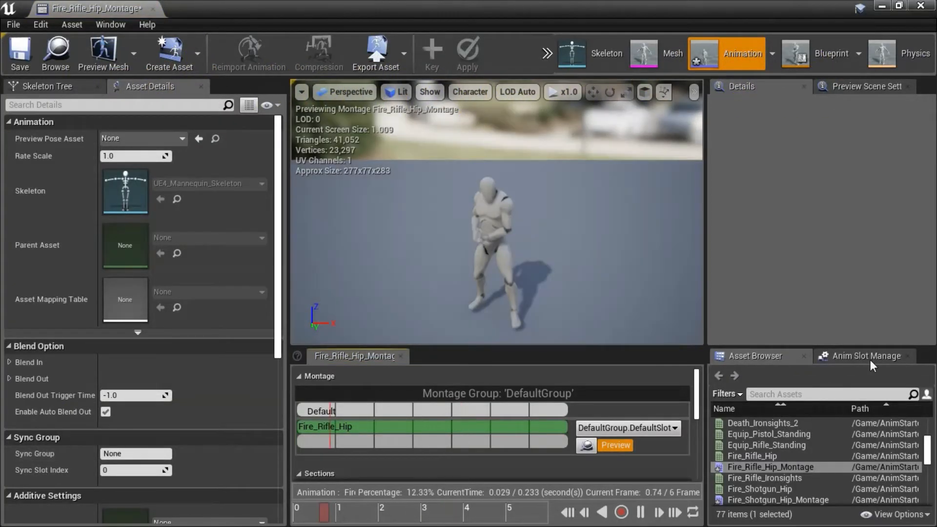
{"action": "left_click", "coordinate": [865, 355]}
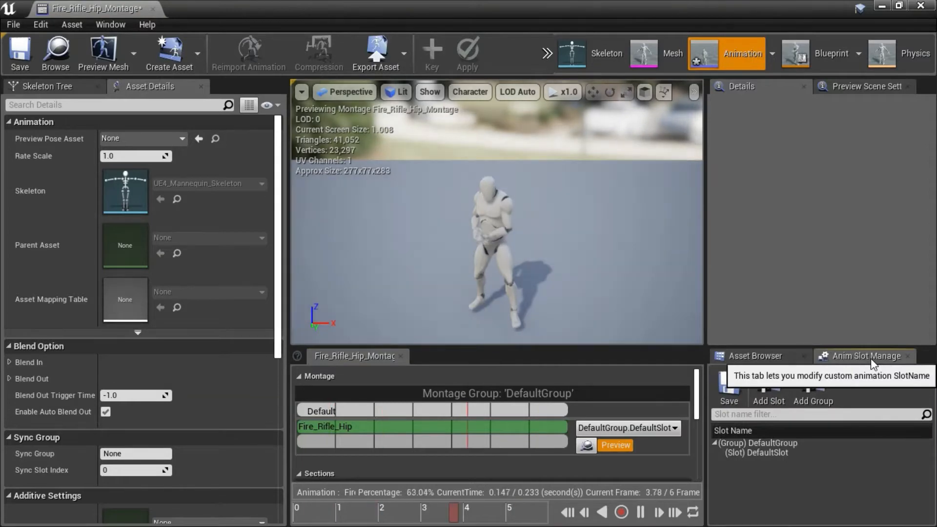
{"action": "left_click", "coordinate": [768, 385]}
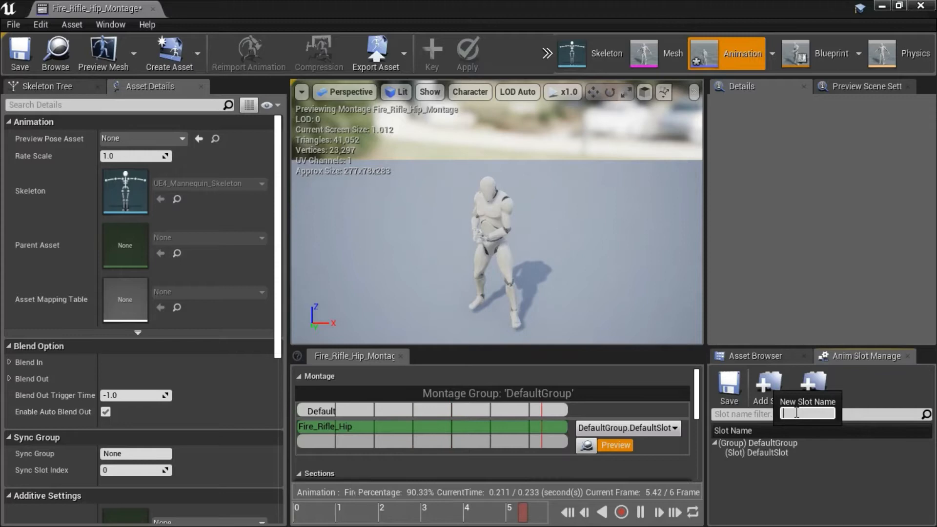
{"action": "type", "text": "Fire_Rifle_Hip"}
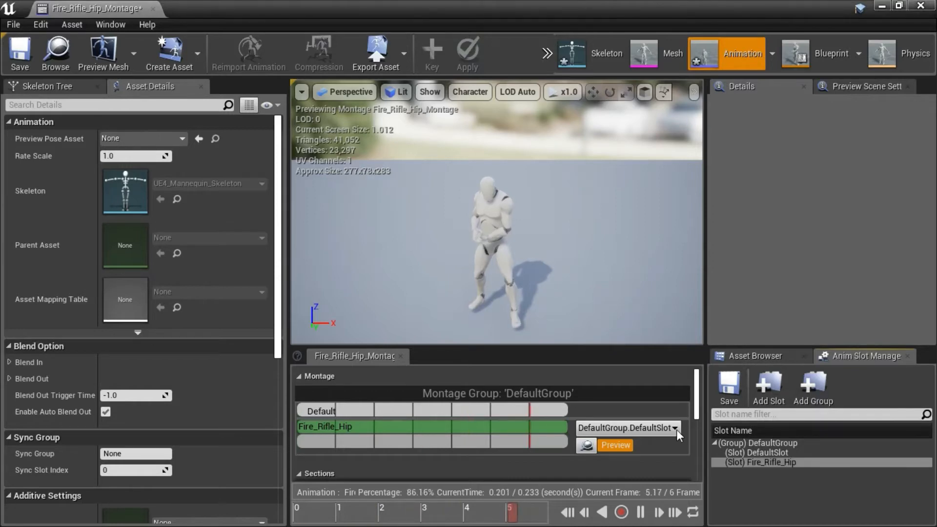
{"action": "left_click", "coordinate": [674, 427]}
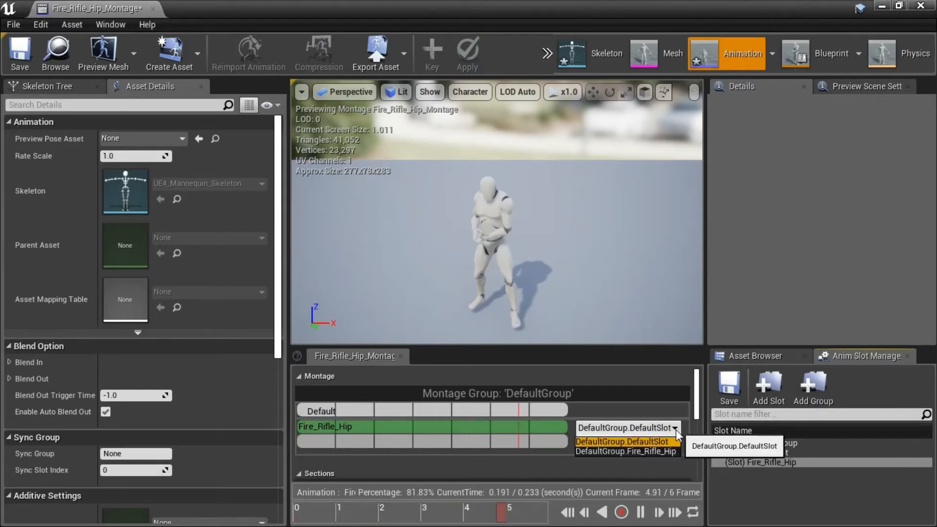
{"action": "left_click", "coordinate": [625, 451]}
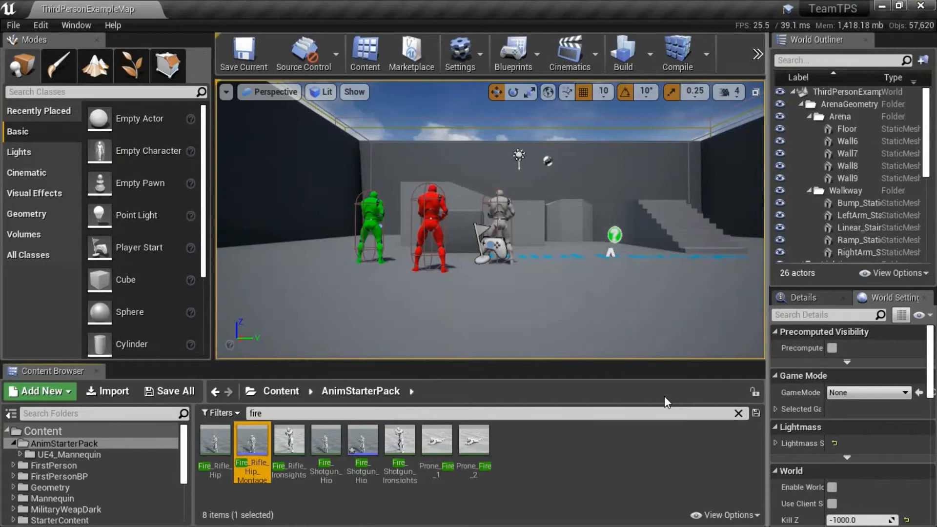
{"action": "mouse_move", "coordinate": [361, 442]}
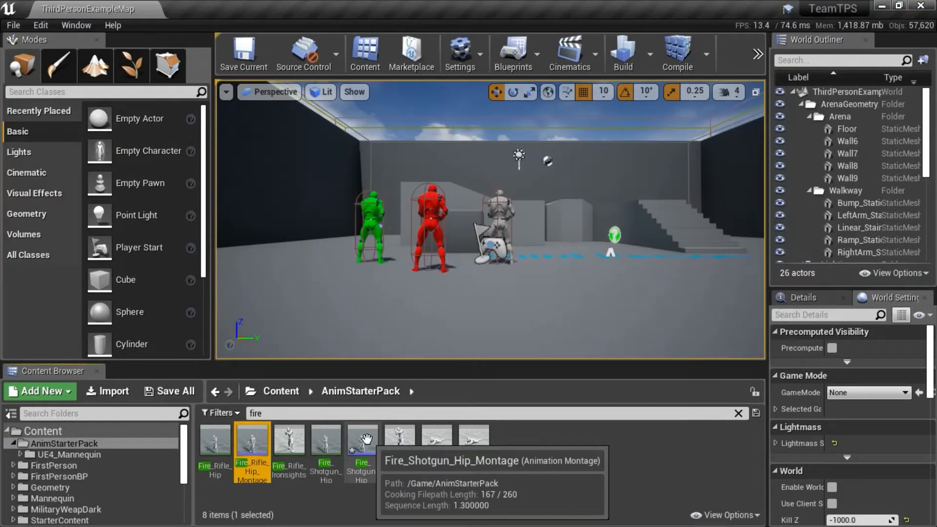
Step: In Fire_Shotgun_Hip_Montage, add a Fire_Shotgun_Hip slot and assign DefaultGroup.Fire_Shotgun_Hip to the track
{"action": "left_click", "coordinate": [362, 438]}
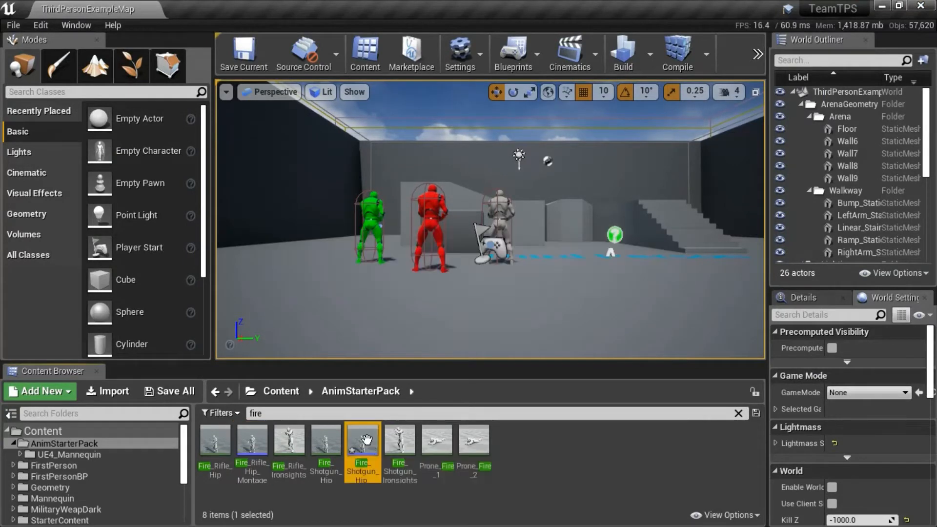
{"action": "double_click", "coordinate": [361, 439]}
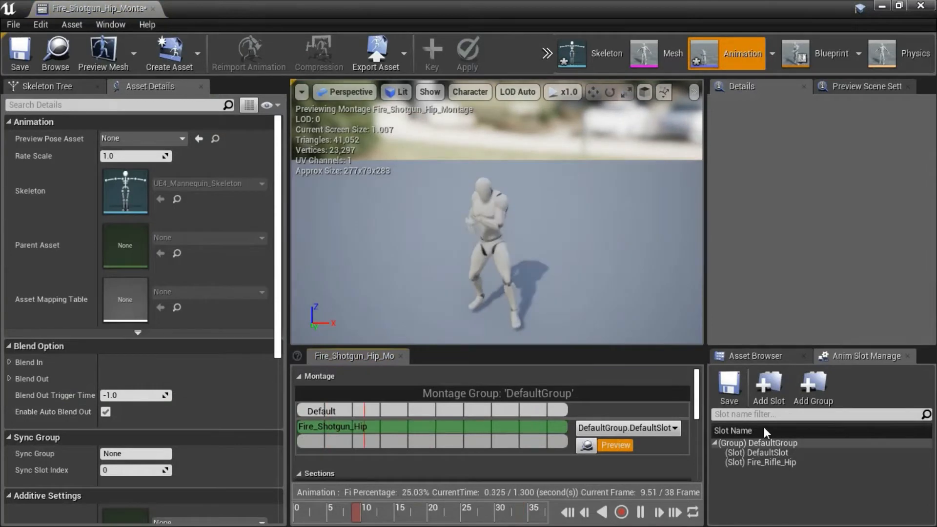
{"action": "left_click", "coordinate": [768, 388]}
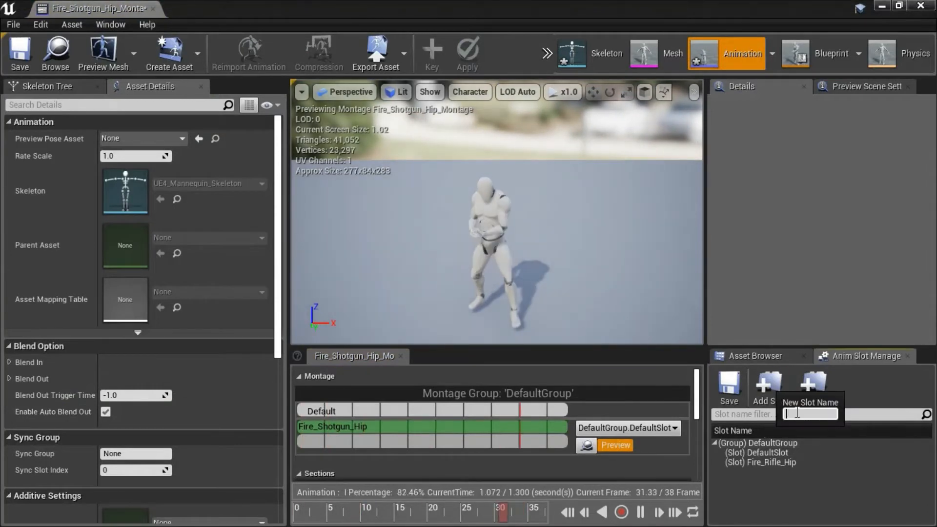
{"action": "type", "text": "Fire_Rifle_Hip"}
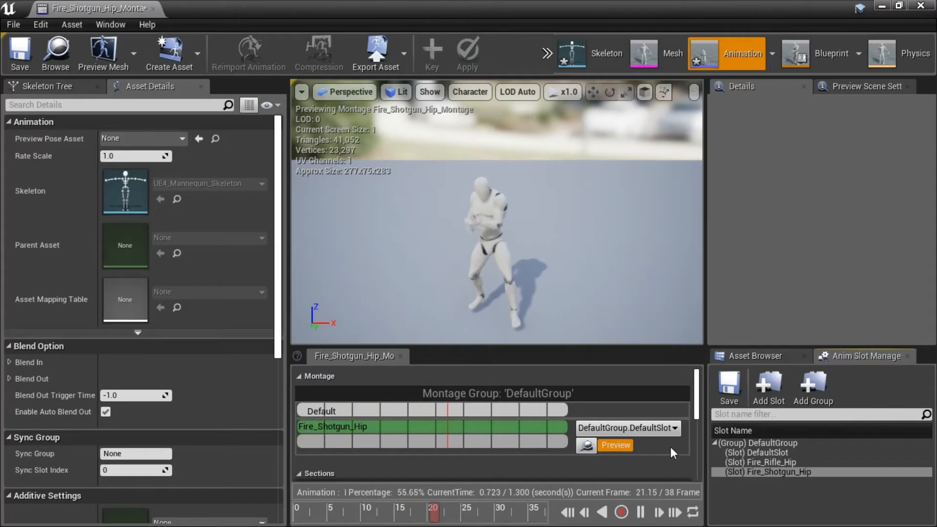
{"action": "left_click", "coordinate": [626, 427]}
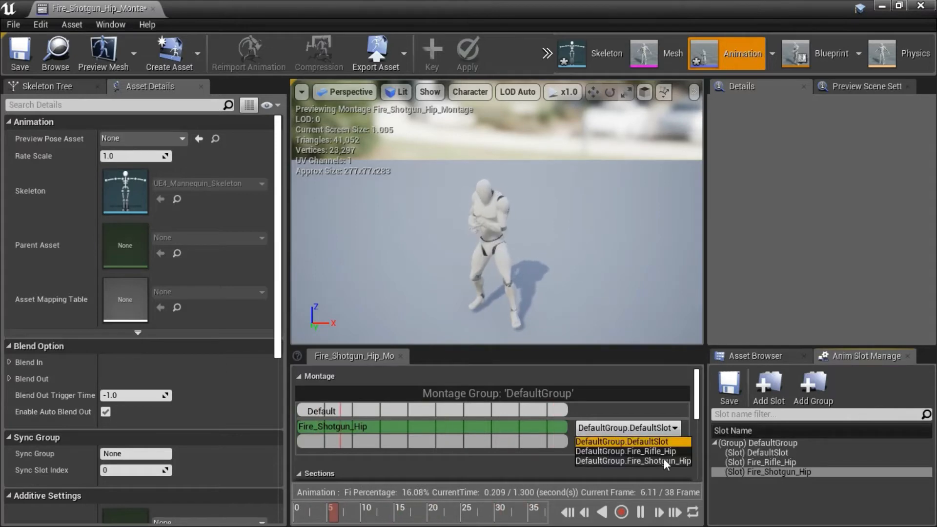
{"action": "left_click", "coordinate": [631, 461]}
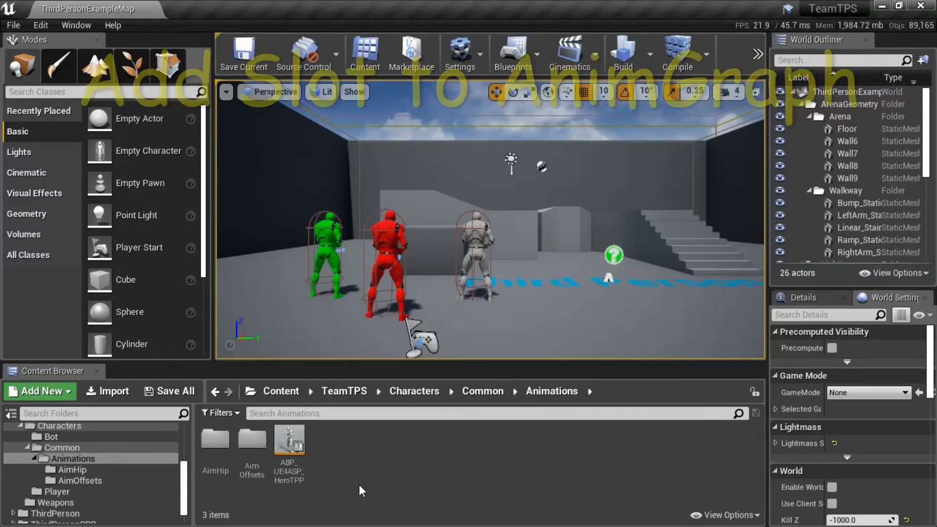
{"action": "mouse_move", "coordinate": [289, 445]}
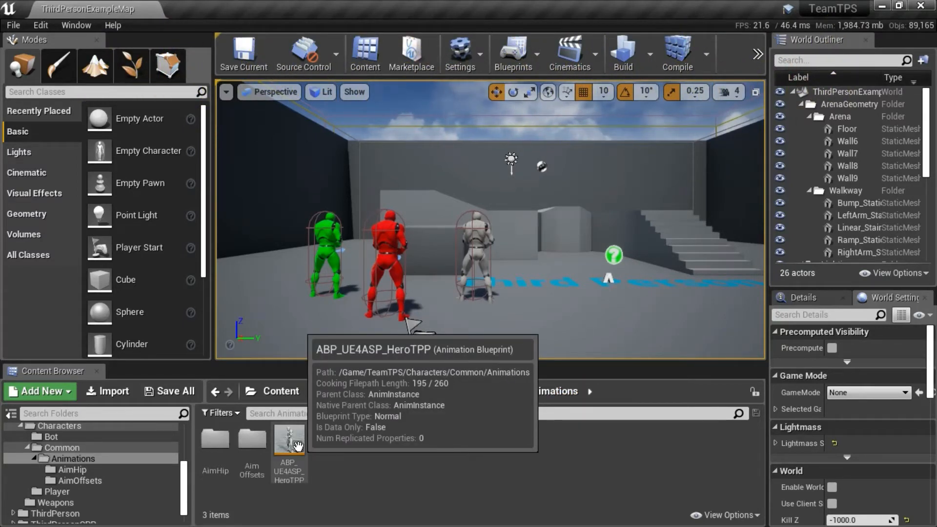
Step: Load ABP_UE4ASP_HeroTPP from the Common Animations folder into the Blueprint editor
{"action": "left_click", "coordinate": [289, 445]}
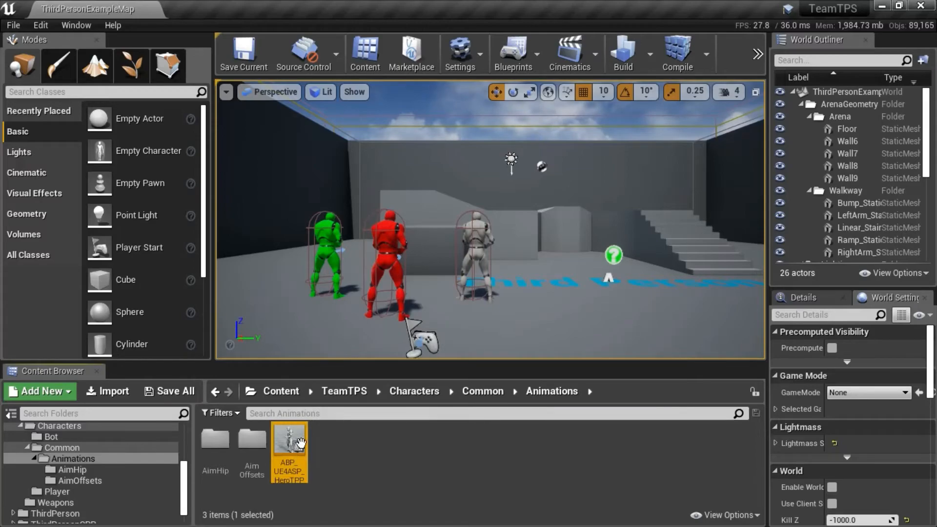
{"action": "double_click", "coordinate": [289, 443]}
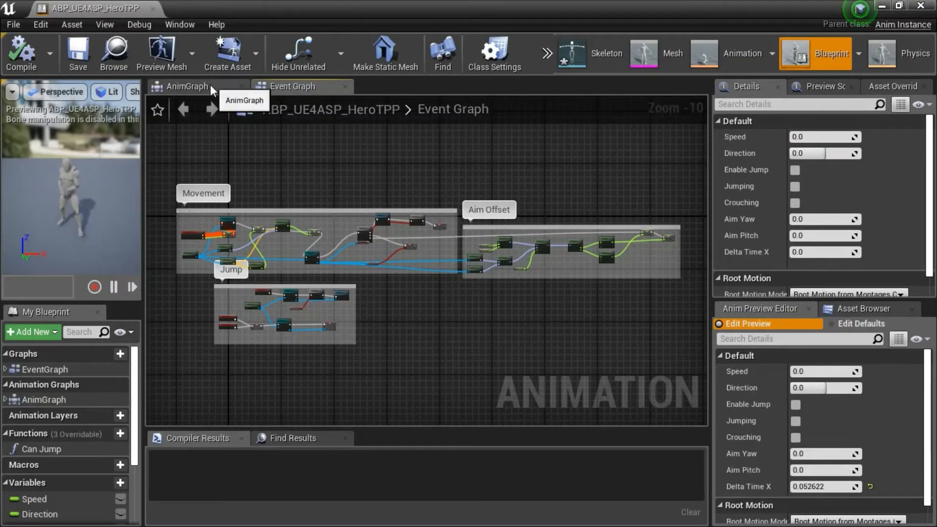
Step: In the AnimGraph, set one slot node to Fire_Rifle_Hip and a second to DefaultGroup.Fire_Shotgun_Hip
{"action": "left_click", "coordinate": [188, 86]}
{"action": "type", "text": "slot default"}
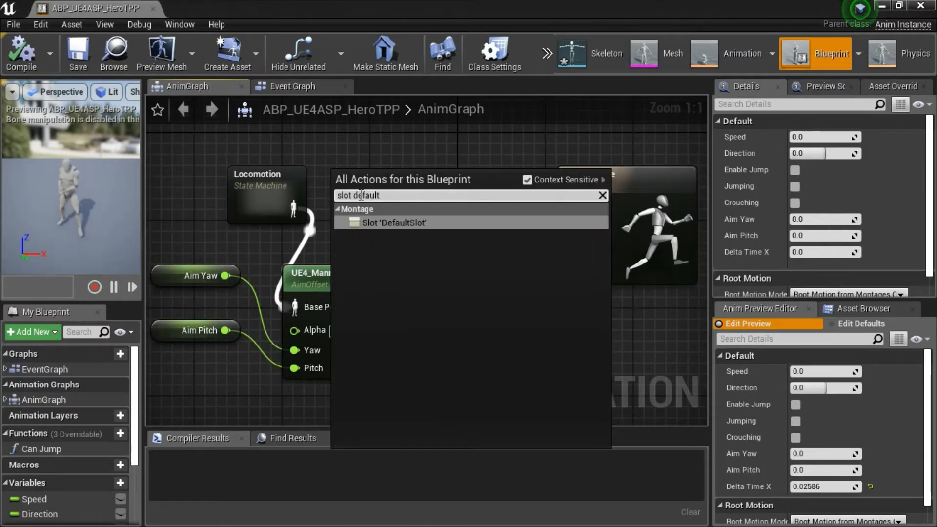
{"action": "mouse_move", "coordinate": [392, 231]}
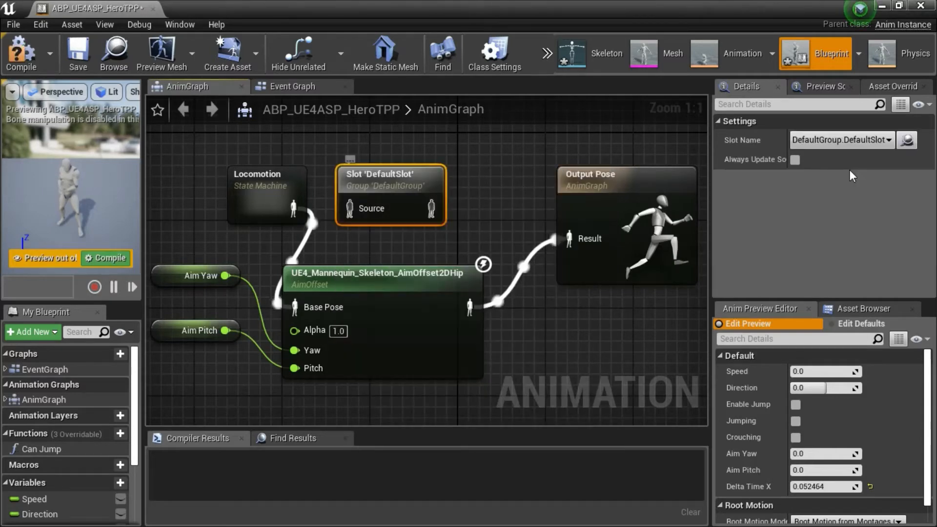
{"action": "left_click", "coordinate": [840, 140]}
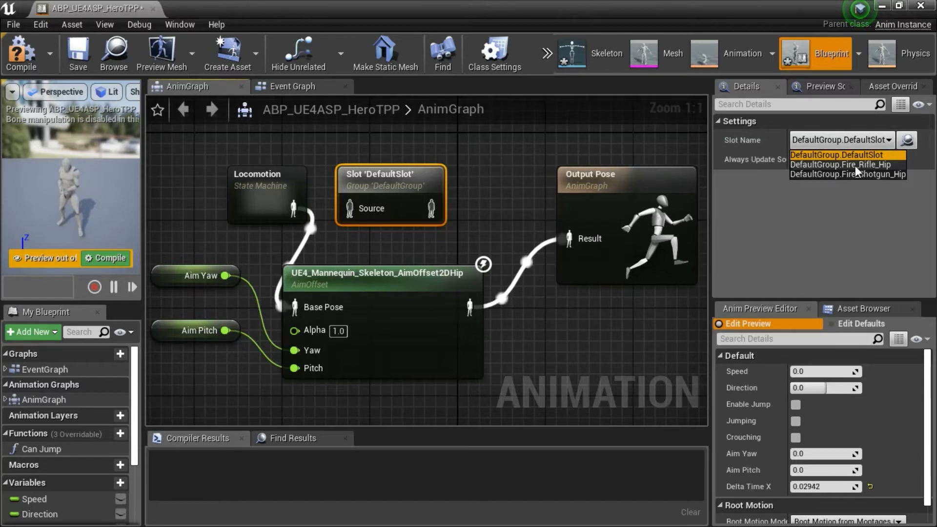
{"action": "left_click", "coordinate": [835, 164]}
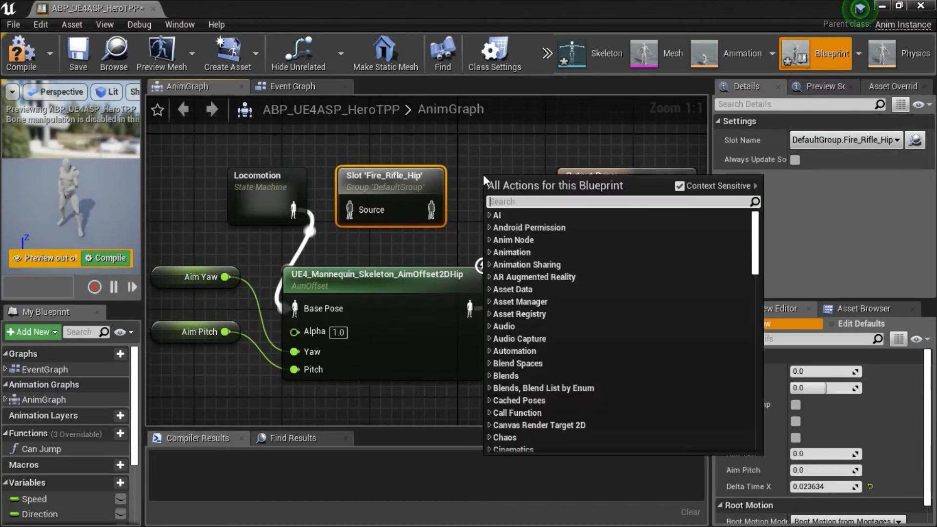
{"action": "type", "text": "slot default"}
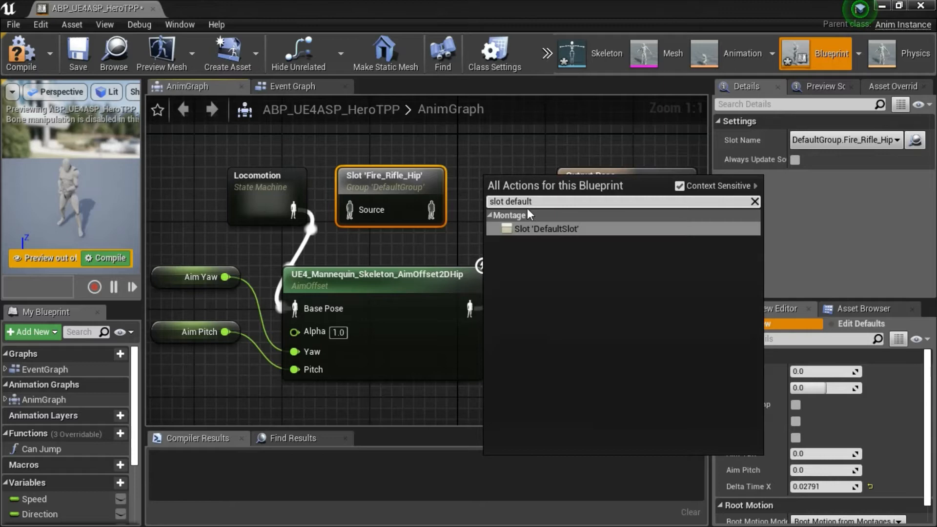
{"action": "mouse_move", "coordinate": [525, 235]}
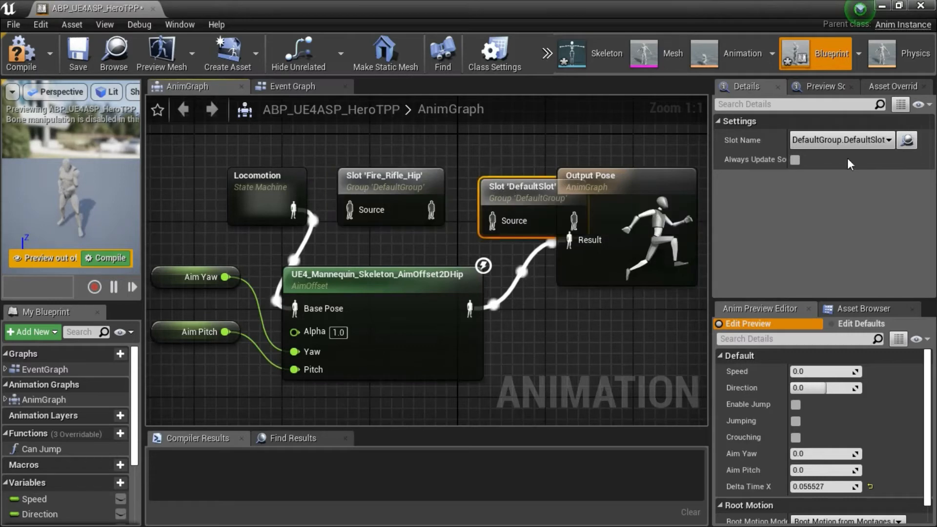
{"action": "left_click", "coordinate": [839, 139]}
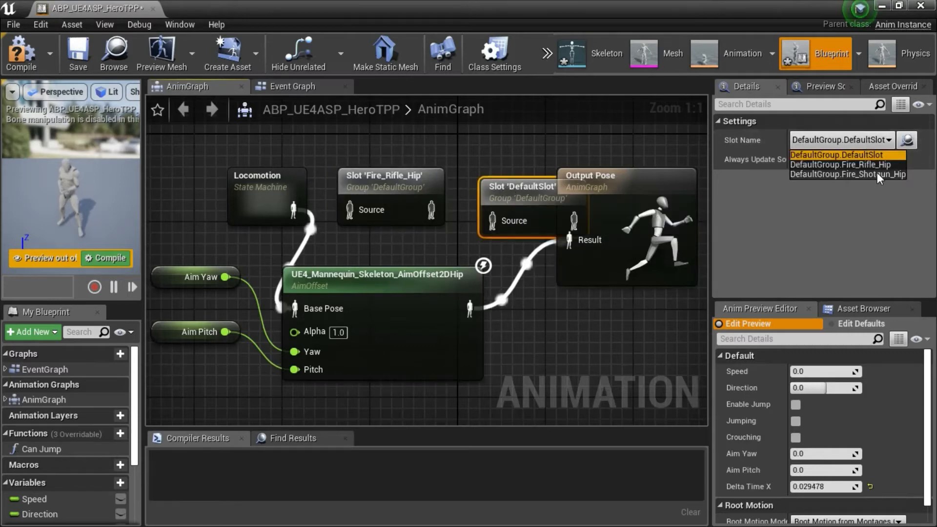
{"action": "left_click", "coordinate": [845, 174]}
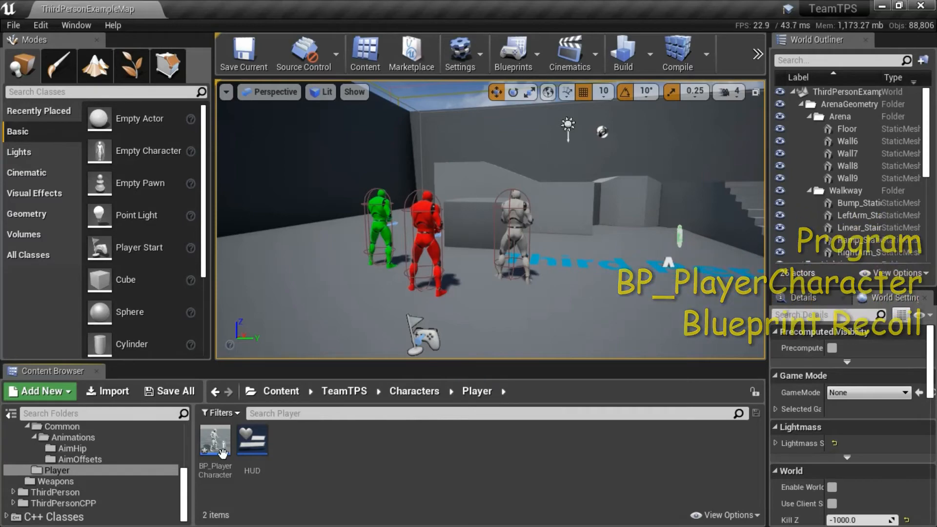
Step: Load BP_PlayerCharacter from Characters/Player, showing its InputAction Shoot event graph
{"action": "double_click", "coordinate": [214, 441]}
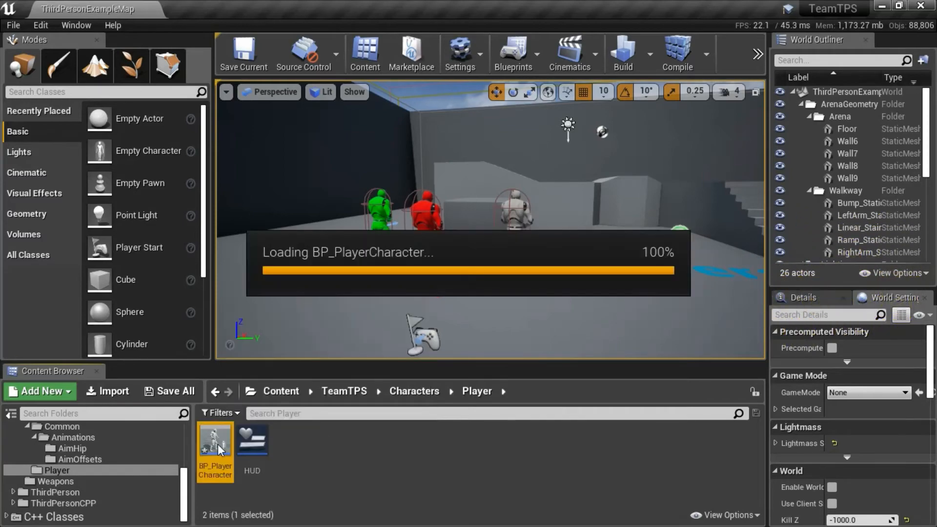
{"action": "double_click", "coordinate": [215, 451]}
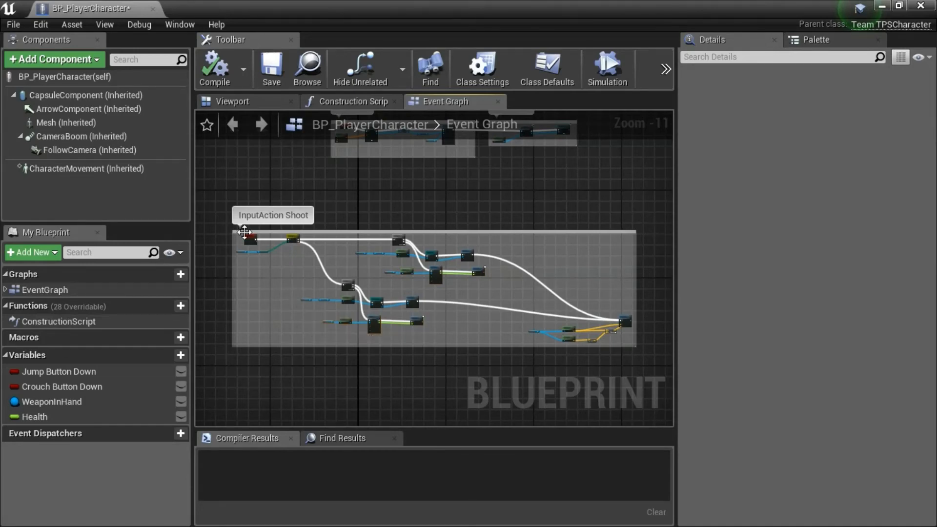
{"action": "mouse_move", "coordinate": [400, 271]}
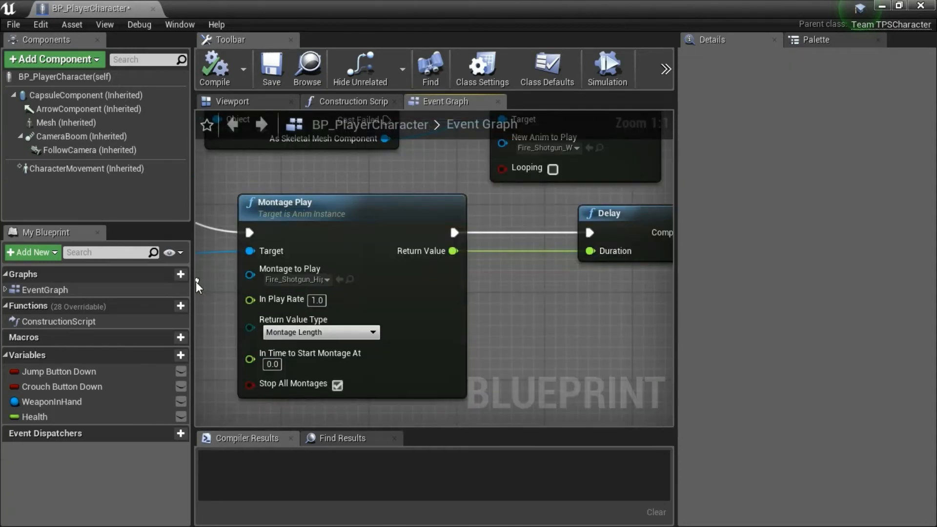
{"action": "mouse_move", "coordinate": [293, 287]}
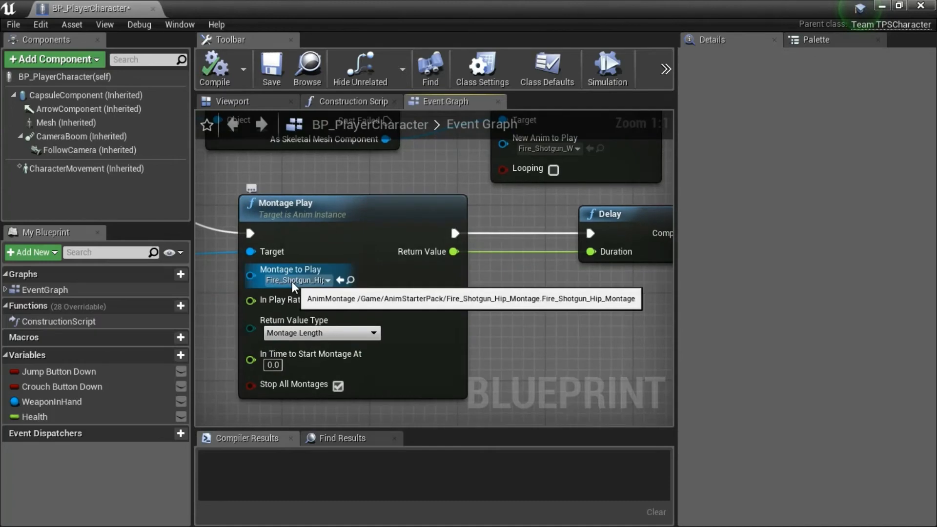
{"action": "mouse_move", "coordinate": [552, 323]}
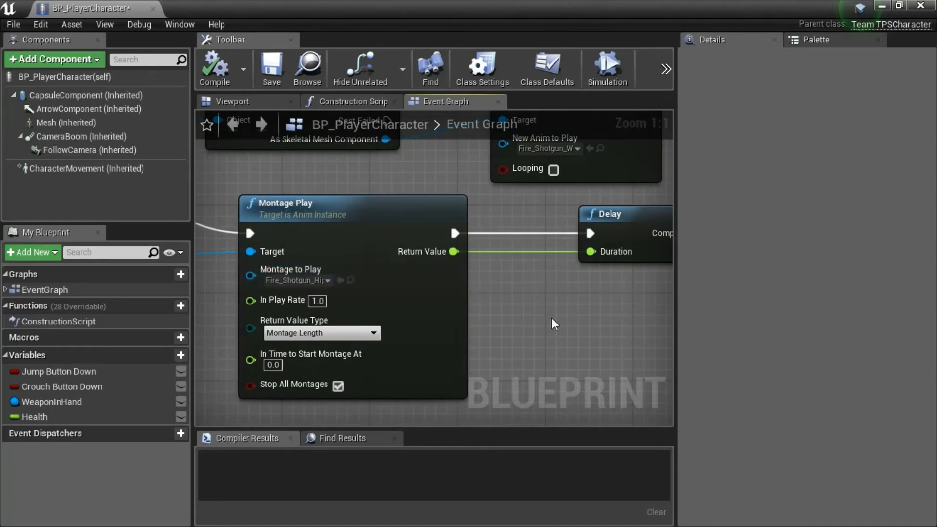
Step: Scroll through the Shoot graph's Montage Play nodes using the Fire_Shotgun_Hip and Fire_Rifle_Hip montages
{"action": "scroll", "scroll_direction": "down", "scroll_amount": 3}
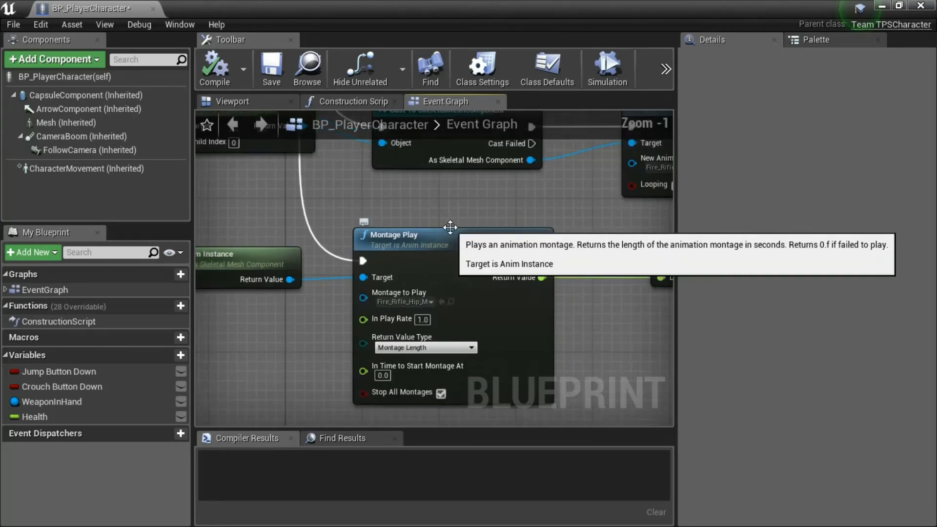
{"action": "scroll", "scroll_direction": "down", "scroll_amount": 3}
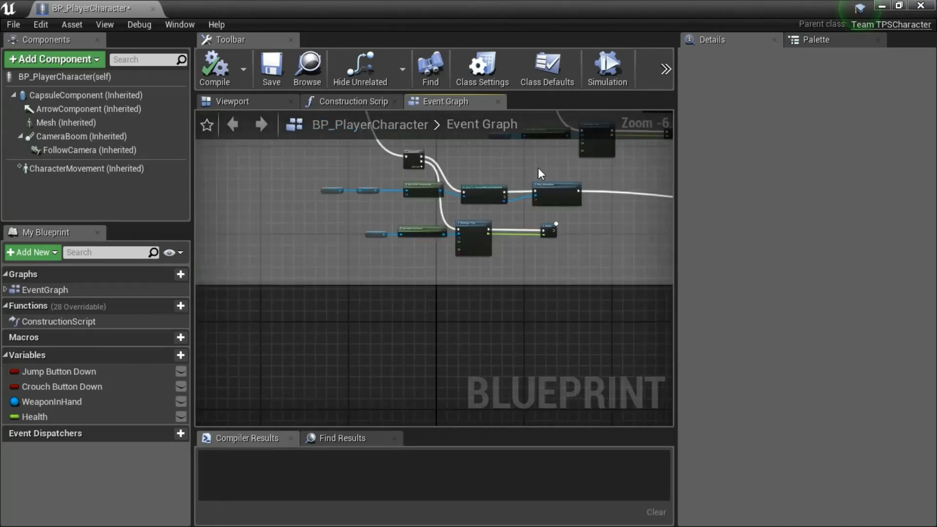
{"action": "scroll", "scroll_direction": "down", "scroll_amount": 3}
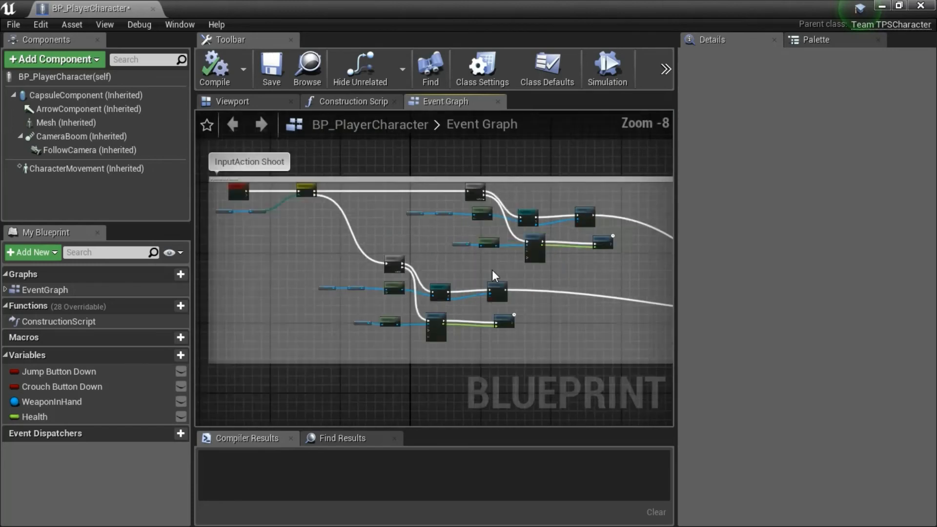
{"action": "scroll", "scroll_direction": "down", "scroll_amount": 3}
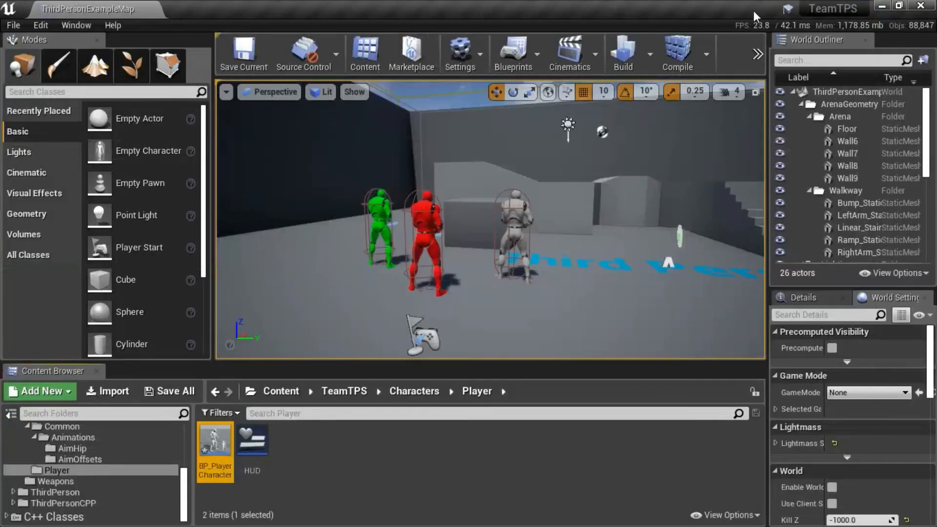
Step: Browse up to Characters/Bot and load BP_BotBase, showing its Recoil section's Play Animation node
{"action": "left_click", "coordinate": [49, 432]}
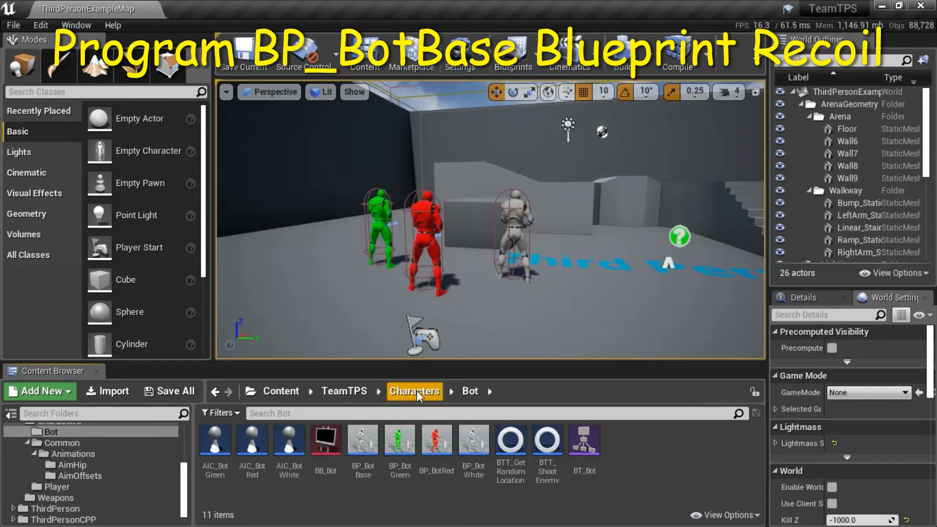
{"action": "left_click", "coordinate": [469, 391]}
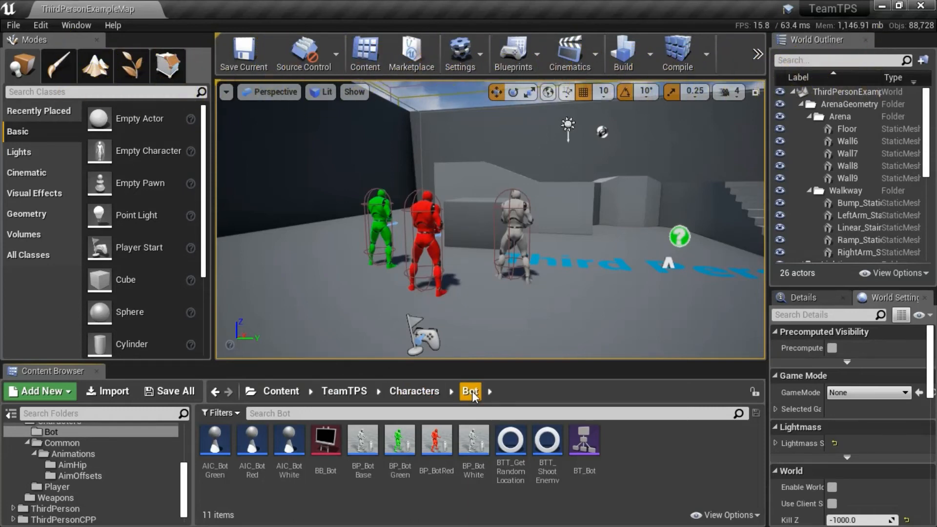
{"action": "mouse_move", "coordinate": [361, 439]}
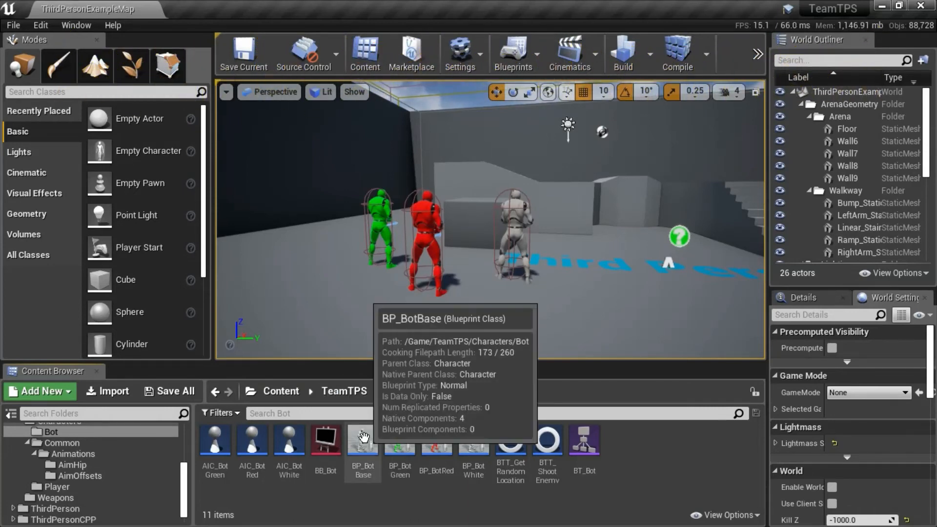
{"action": "double_click", "coordinate": [361, 440]}
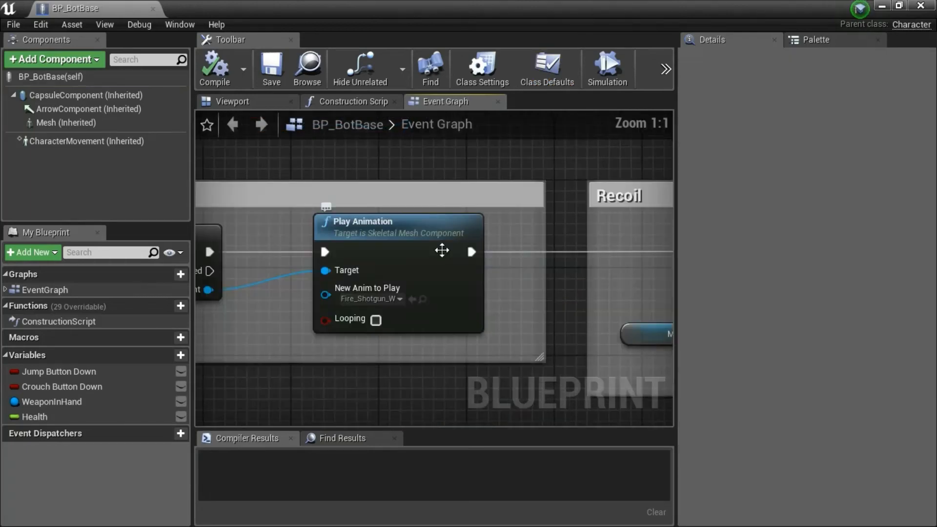
{"action": "mouse_move", "coordinate": [644, 165]}
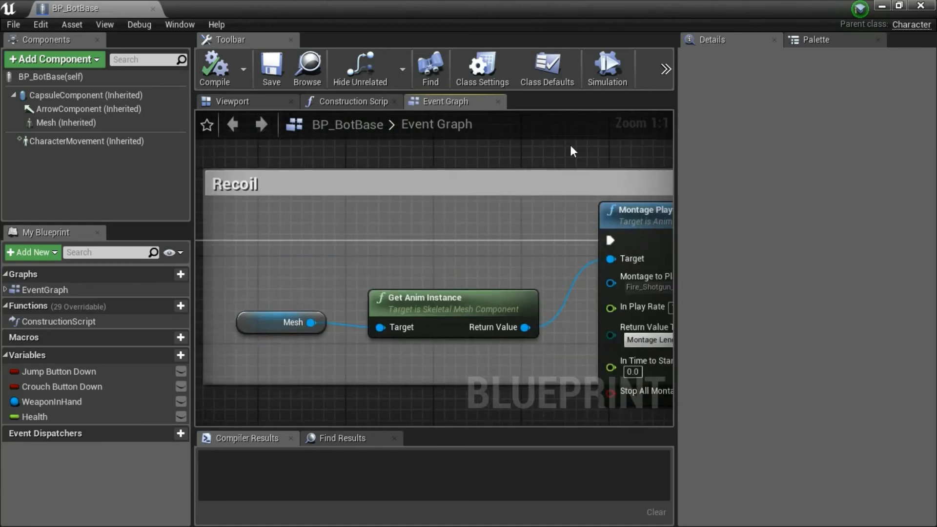
{"action": "mouse_move", "coordinate": [650, 153]}
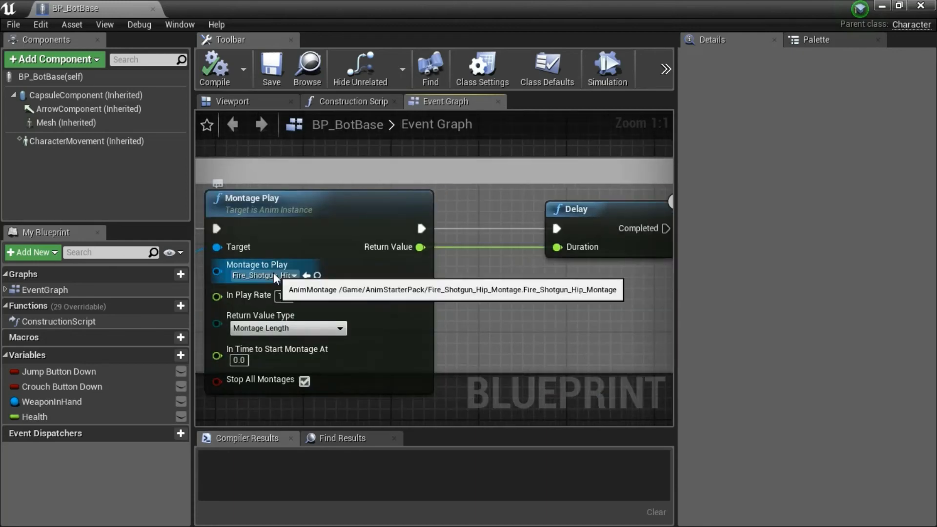
{"action": "mouse_move", "coordinate": [449, 302]}
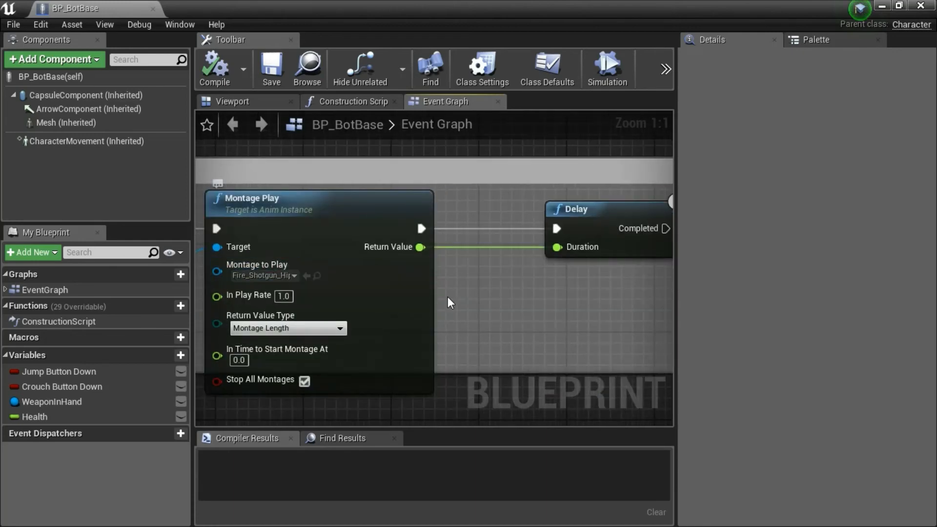
Step: Scroll through the Recoil section to review the Get Anim Instance and Montage Play wiring
{"action": "scroll", "scroll_direction": "down", "scroll_amount": 3}
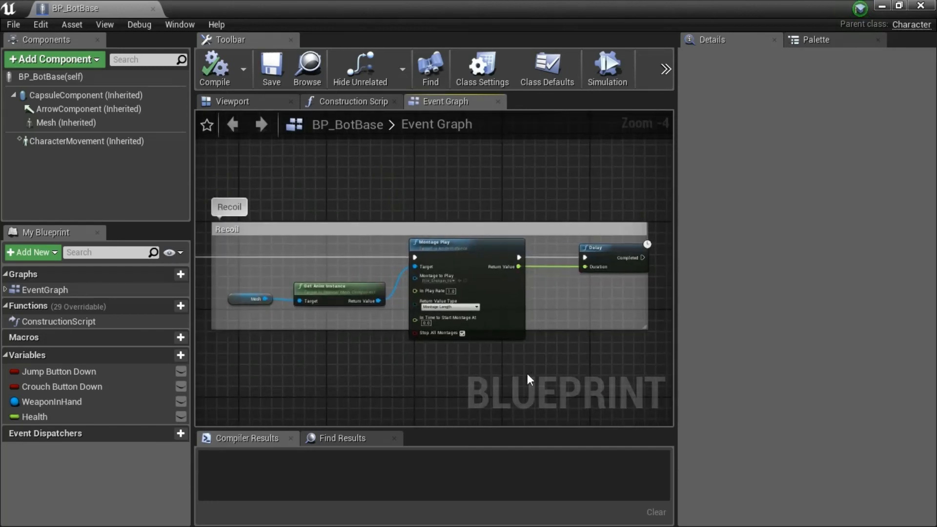
{"action": "scroll", "scroll_direction": "down", "scroll_amount": 3}
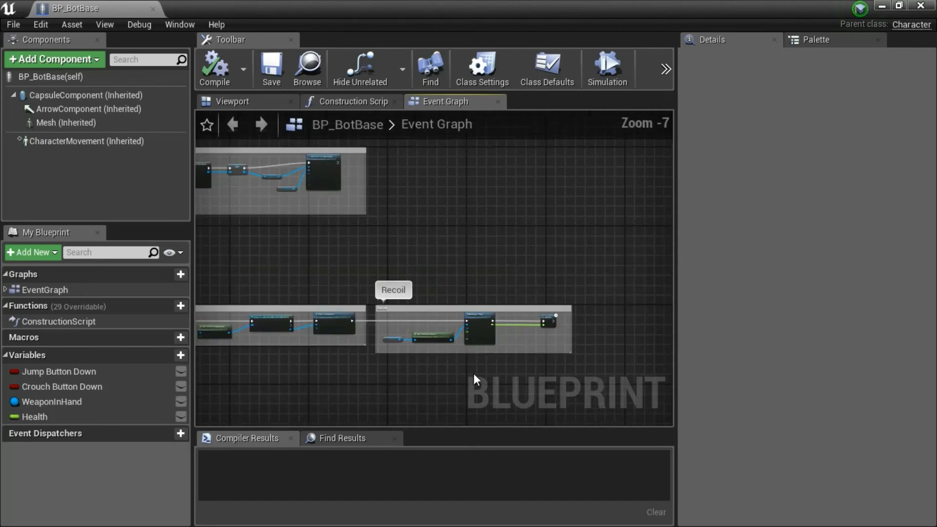